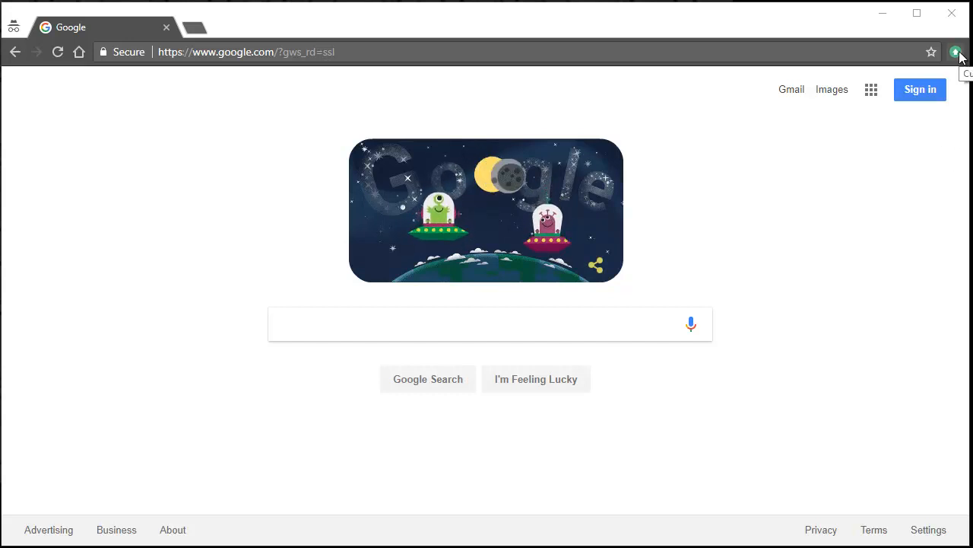
Step: Open Chrome settings, confirm Google as search engine, and view Manage search engines
{"action": "left_click", "coordinate": [958, 52]}
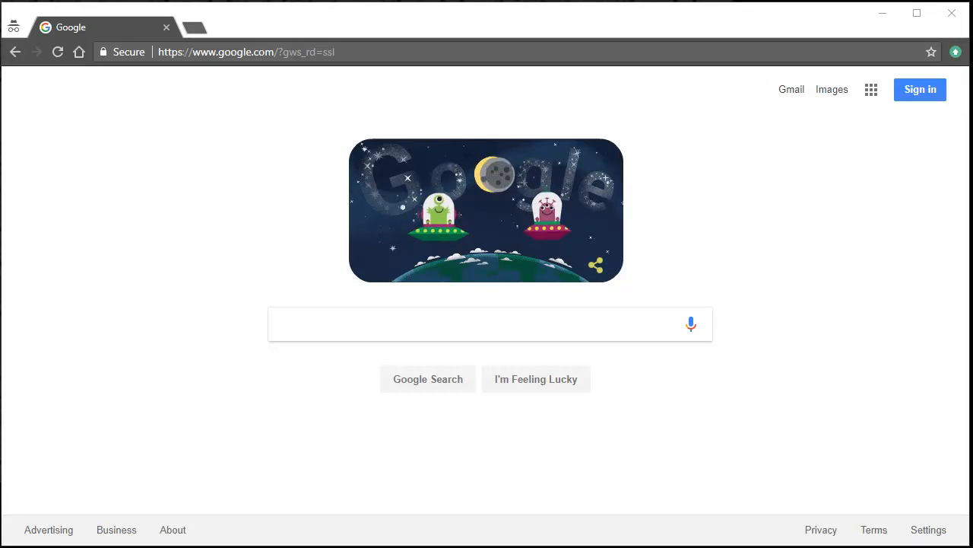
{"action": "left_click", "coordinate": [491, 324]}
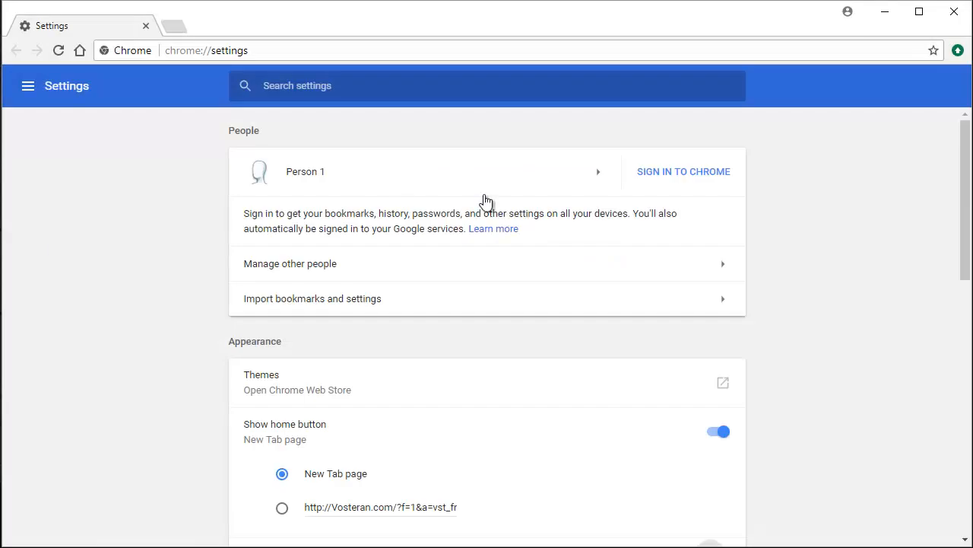
{"action": "mouse_move", "coordinate": [924, 203]}
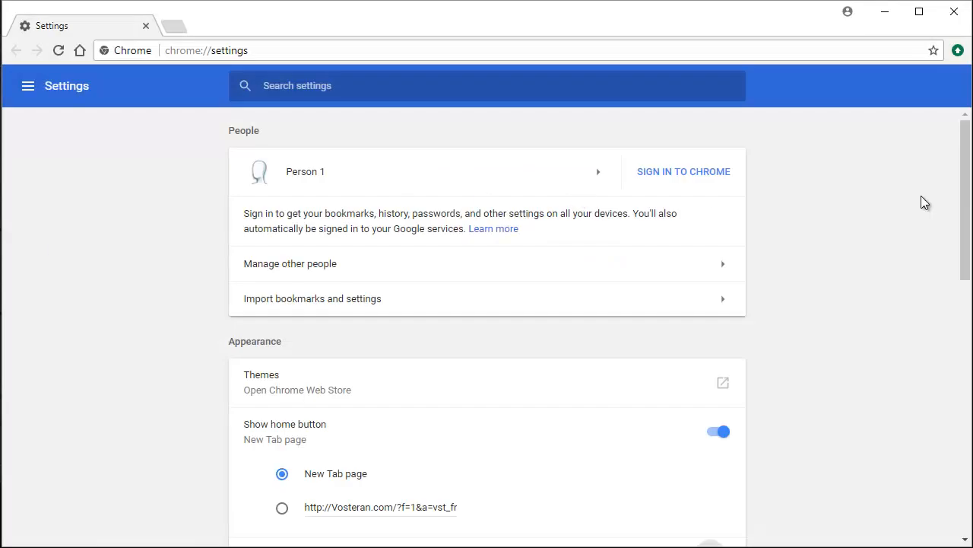
{"action": "mouse_move", "coordinate": [912, 222]}
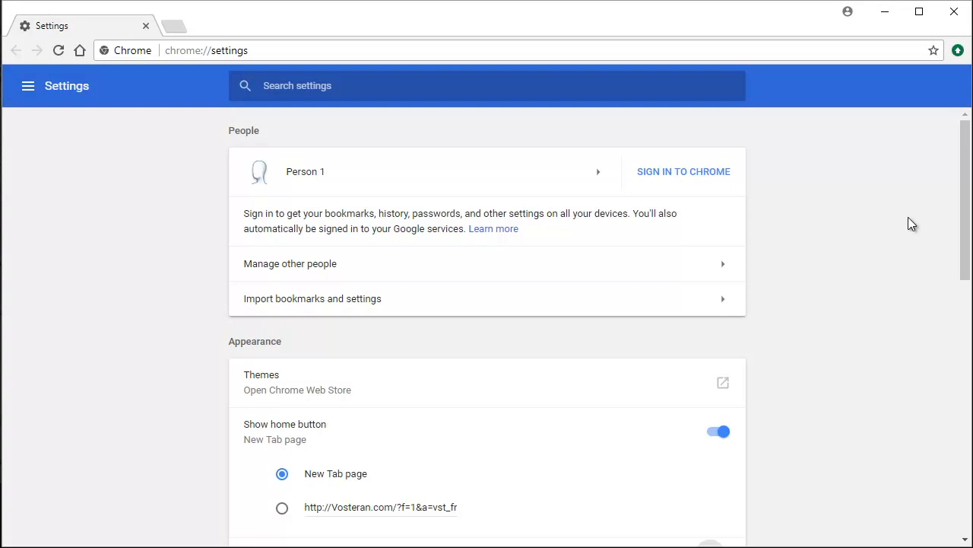
{"action": "scroll", "scroll_direction": "down", "scroll_amount": 3}
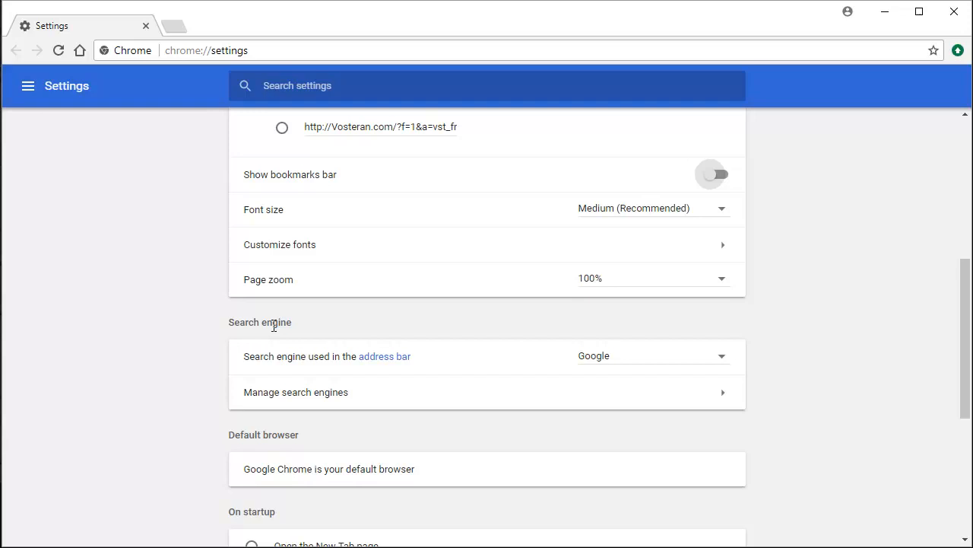
{"action": "scroll", "scroll_direction": "up", "scroll_amount": 3}
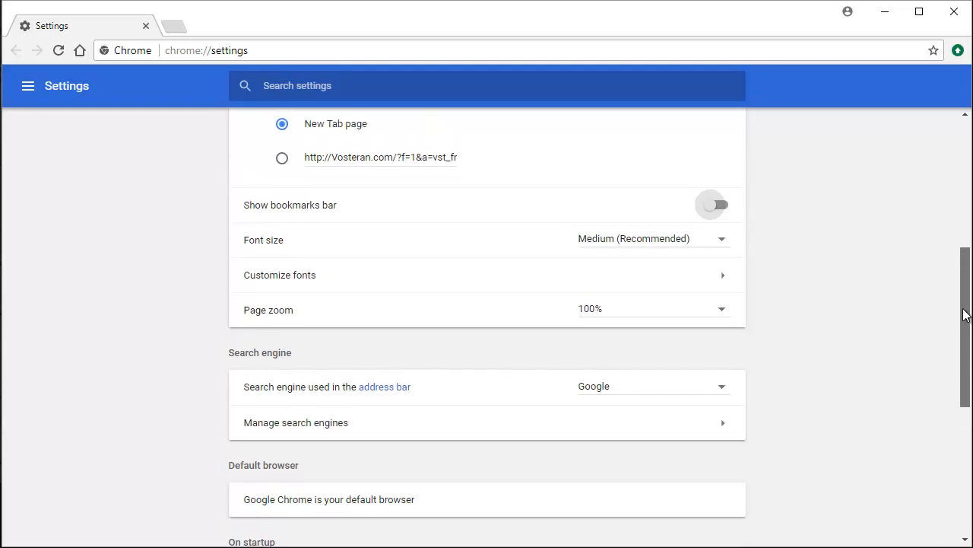
{"action": "scroll", "scroll_direction": "up", "scroll_amount": 3}
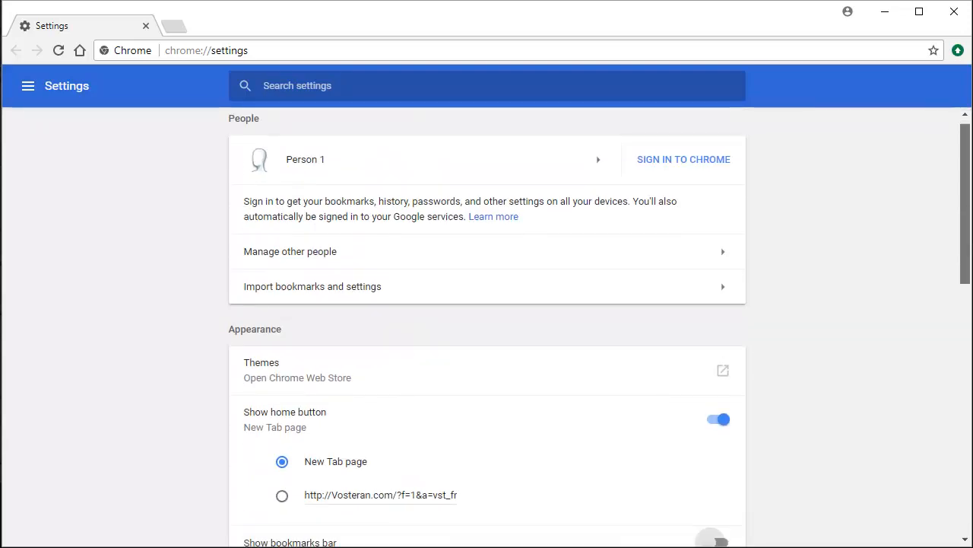
{"action": "scroll", "scroll_direction": "down", "scroll_amount": 3}
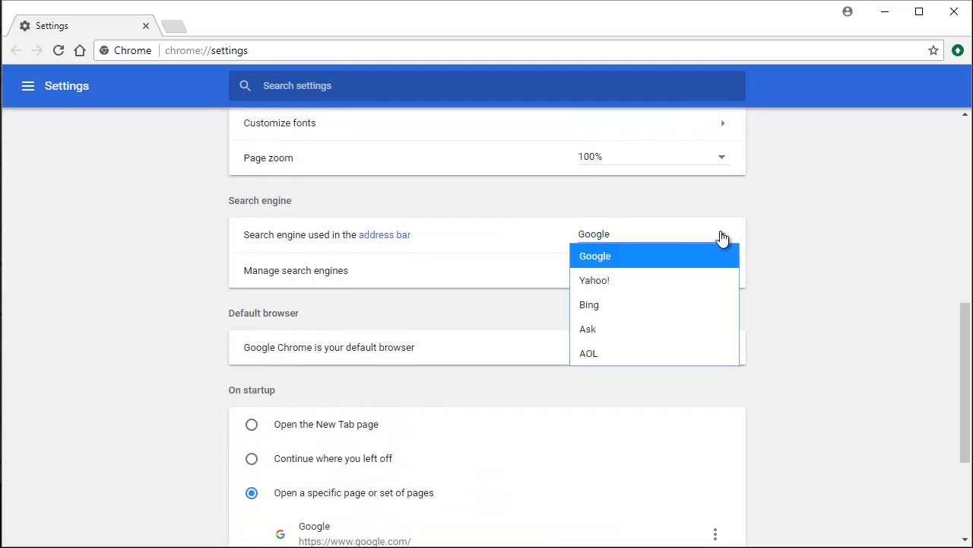
{"action": "mouse_move", "coordinate": [699, 261]}
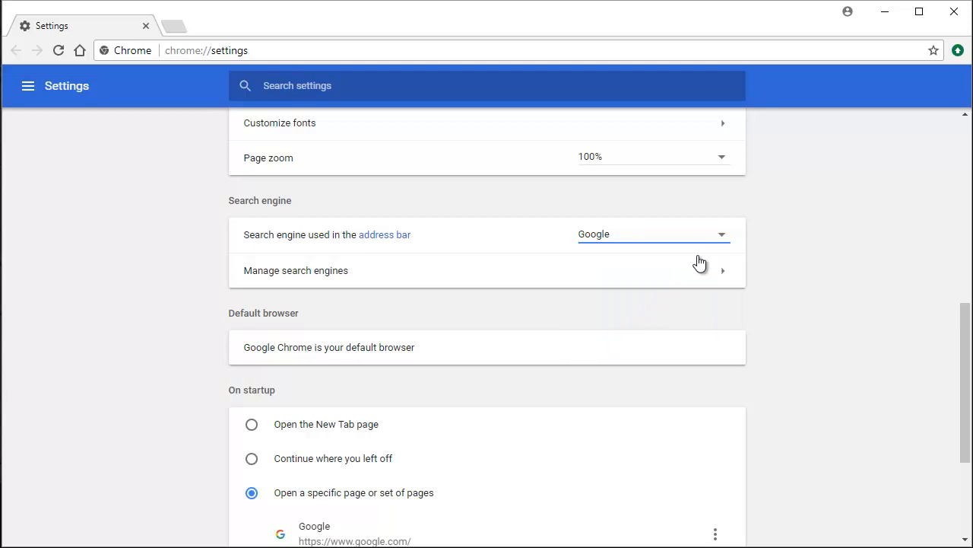
{"action": "left_click", "coordinate": [296, 270]}
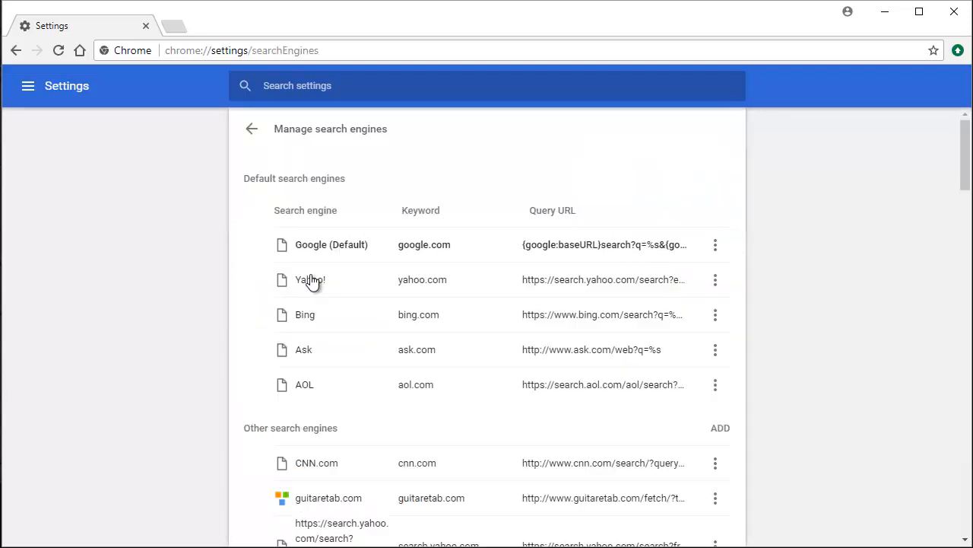
{"action": "mouse_move", "coordinate": [462, 395]}
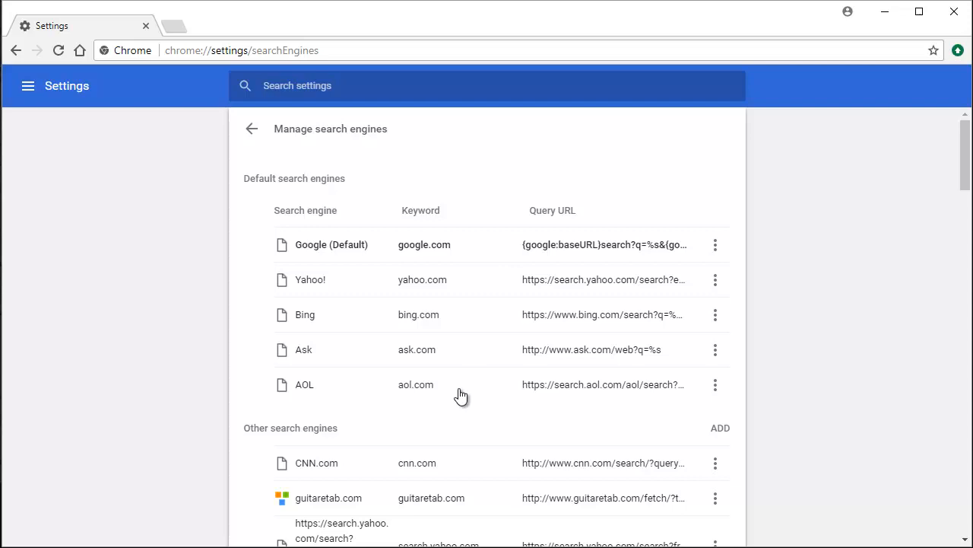
{"action": "mouse_move", "coordinate": [245, 140]}
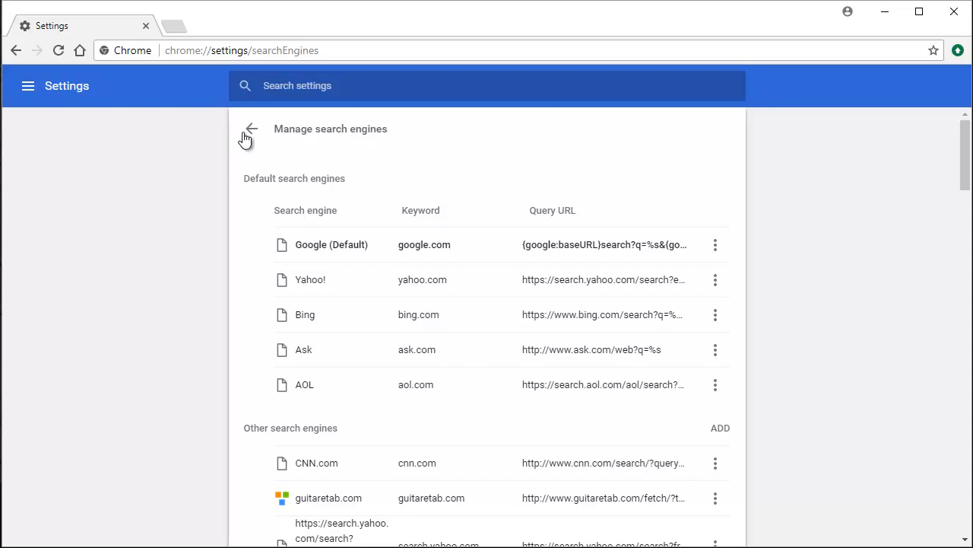
Step: Return from Manage search engines to the main Settings page
{"action": "left_click", "coordinate": [251, 129]}
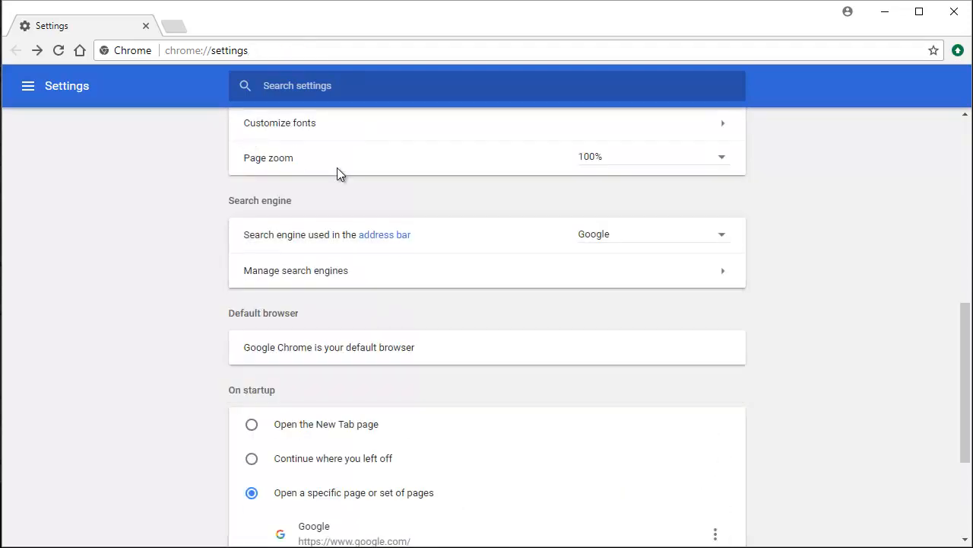
{"action": "mouse_move", "coordinate": [641, 246]}
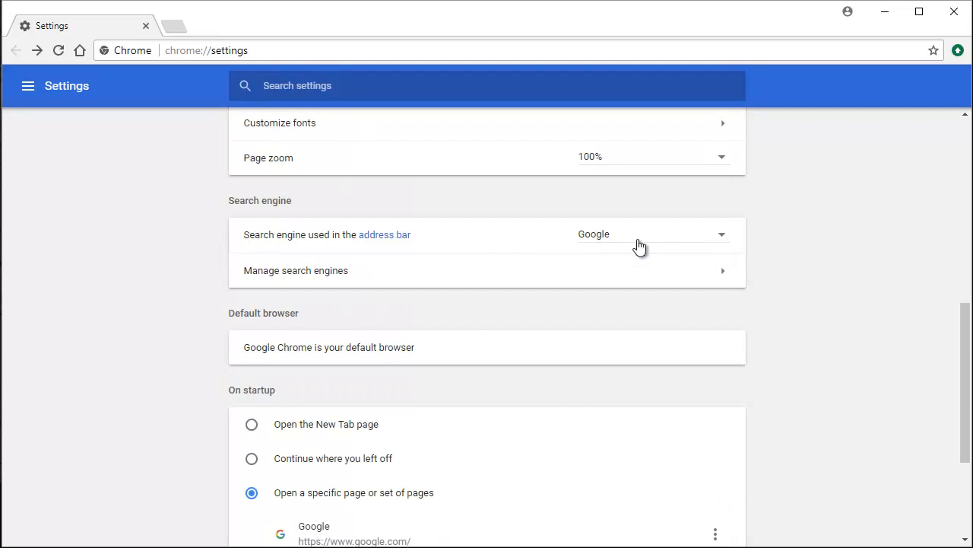
{"action": "mouse_move", "coordinate": [228, 305]}
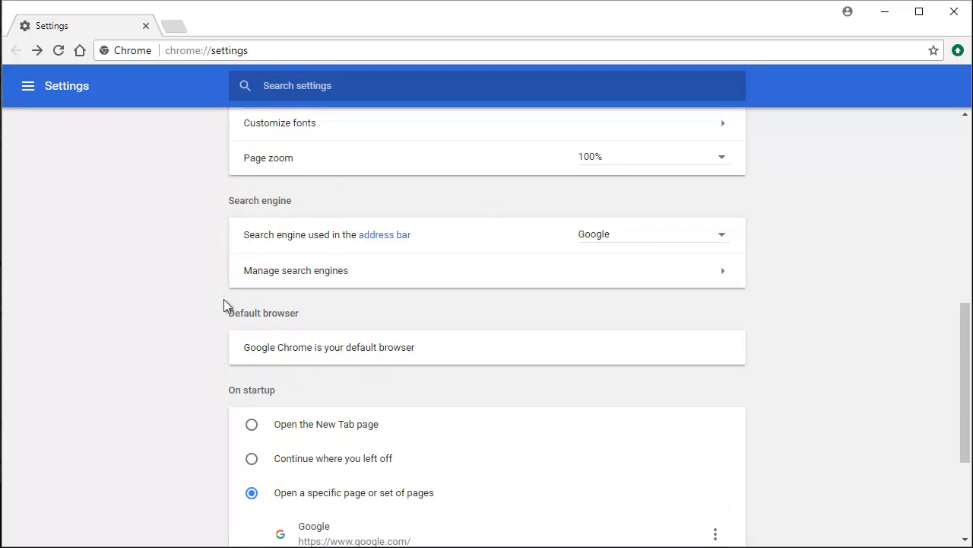
{"action": "mouse_move", "coordinate": [806, 248]}
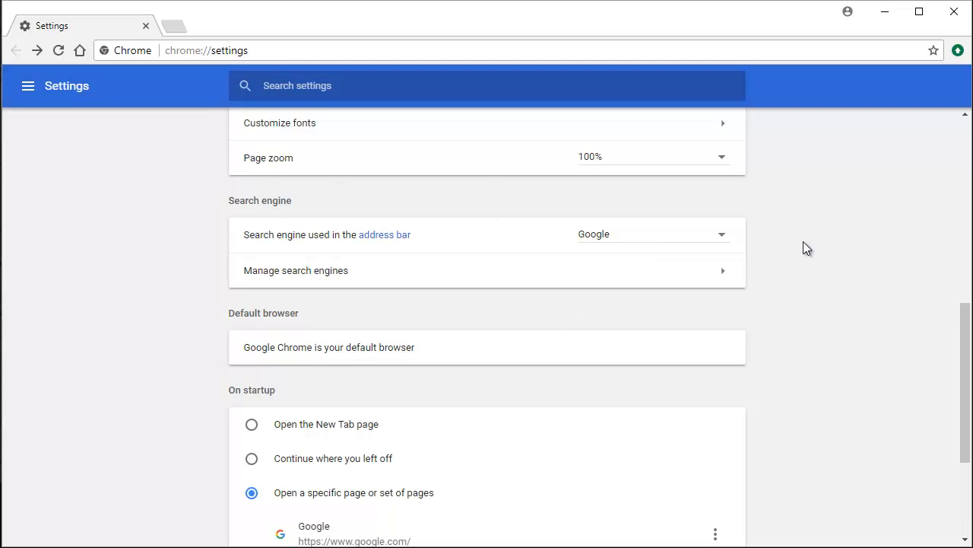
{"action": "mouse_move", "coordinate": [268, 43]}
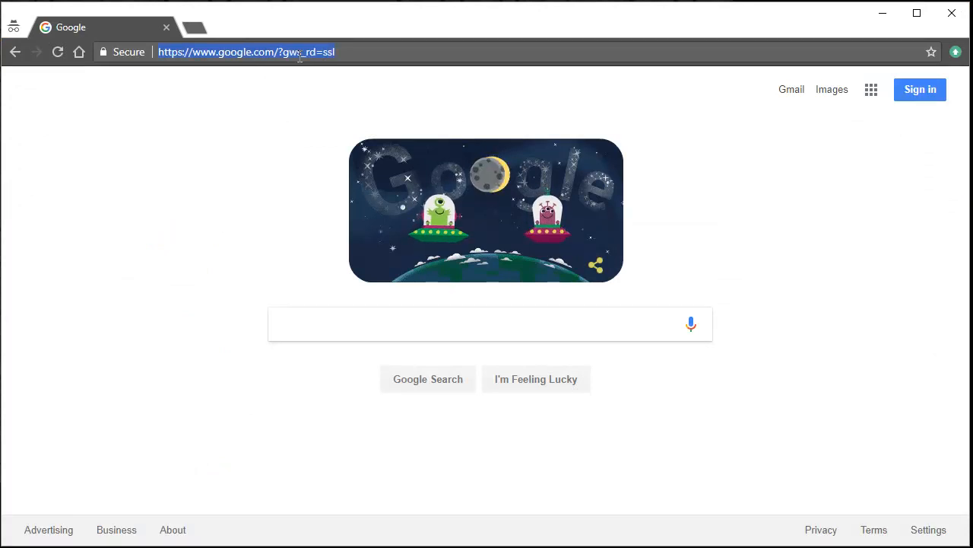
Step: Search 'todays news' from the address bar
{"action": "type", "text": "todays+news&oq=todays+news&aqs=chrome..69i57.1658j0j4&sourcei"}
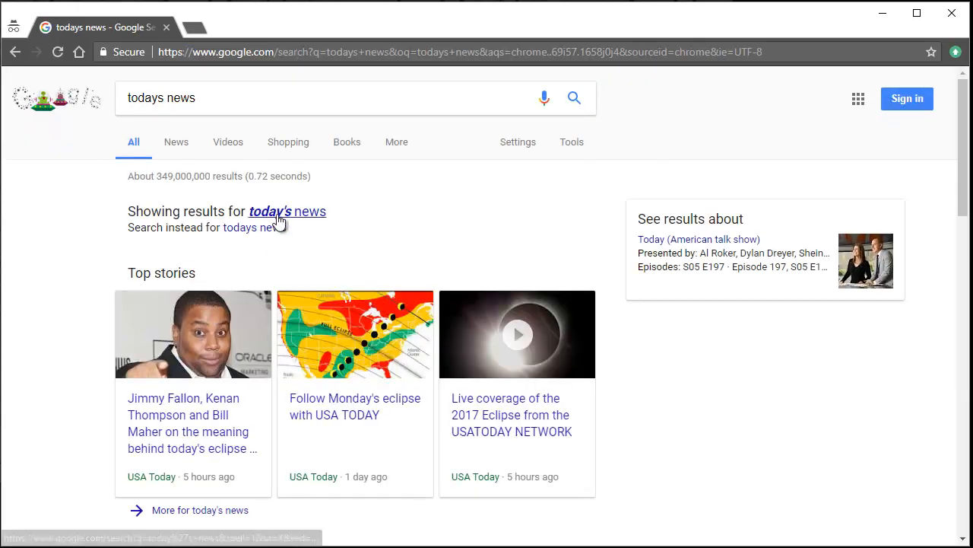
Step: Switch to the corrected 'today's news' results and scroll down through them
{"action": "left_click", "coordinate": [287, 211]}
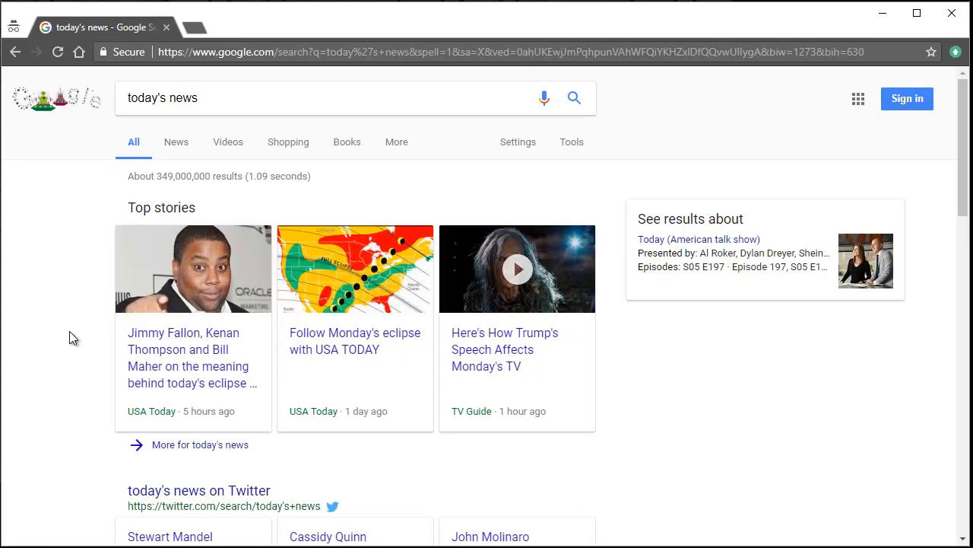
{"action": "scroll", "scroll_direction": "down", "scroll_amount": 3}
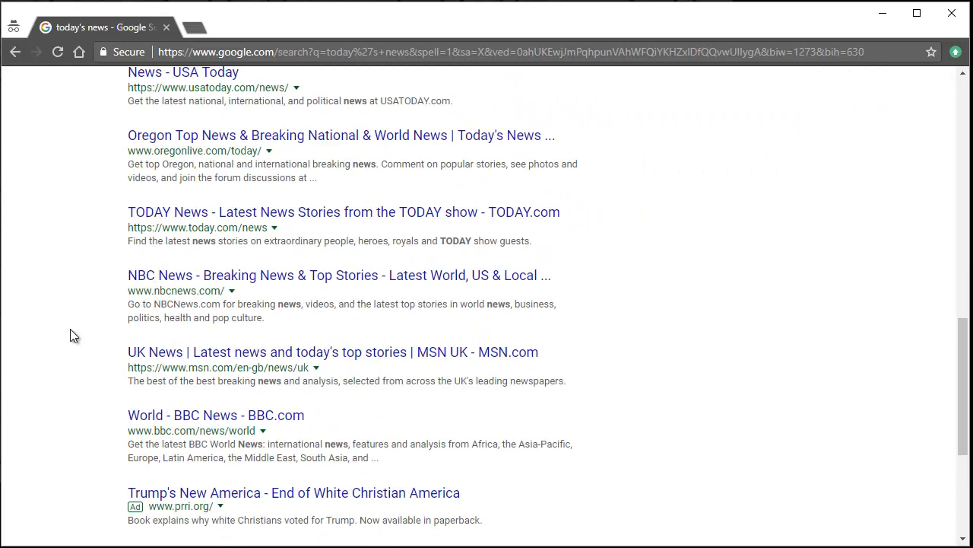
{"action": "scroll", "scroll_direction": "down", "scroll_amount": 3}
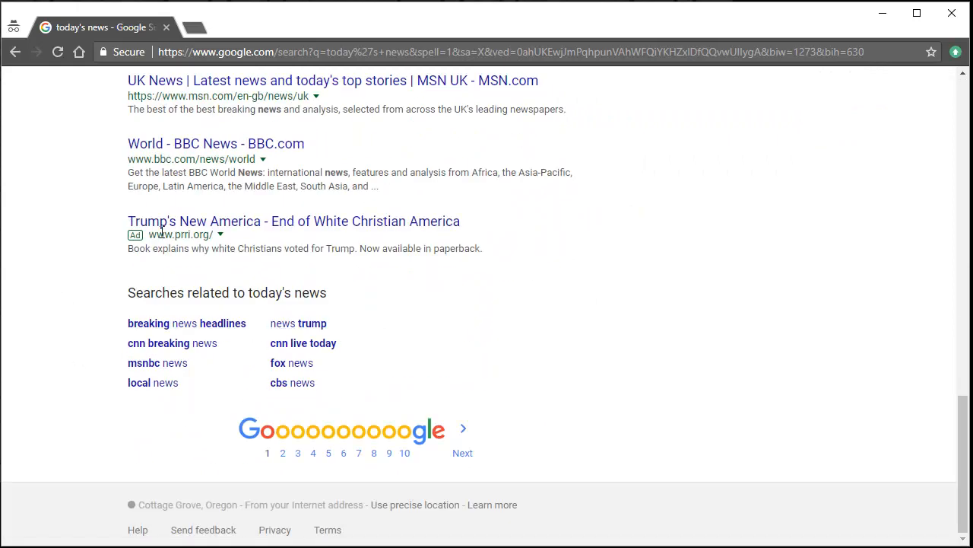
{"action": "mouse_move", "coordinate": [384, 301]}
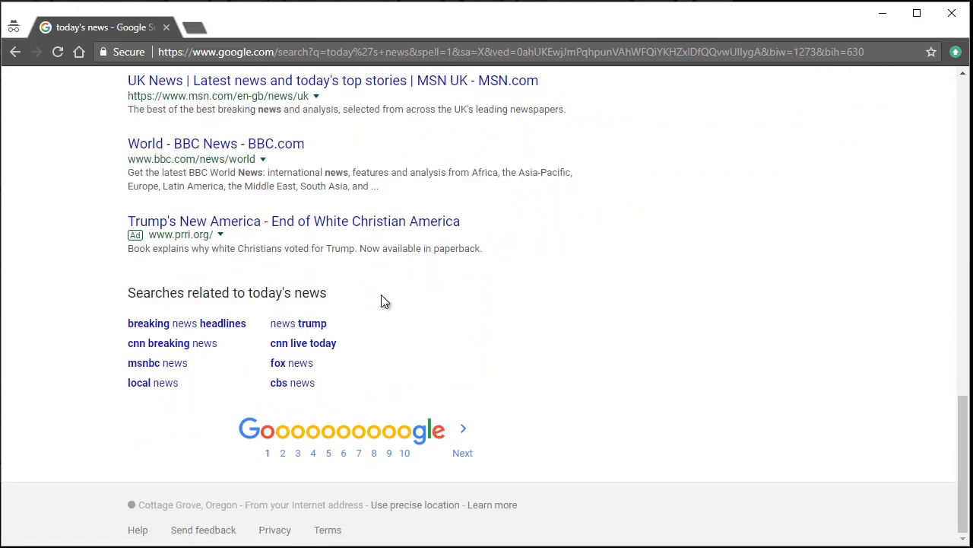
{"action": "mouse_move", "coordinate": [593, 360]}
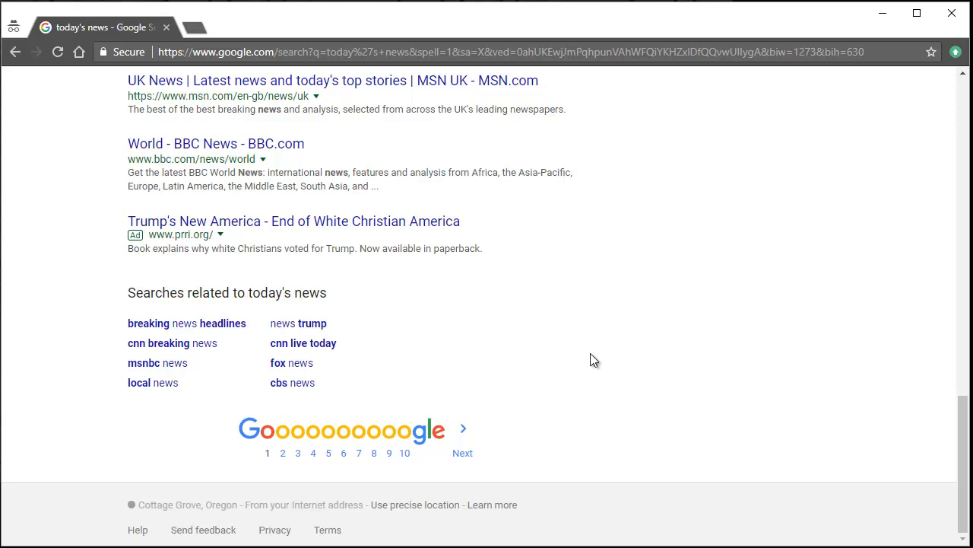